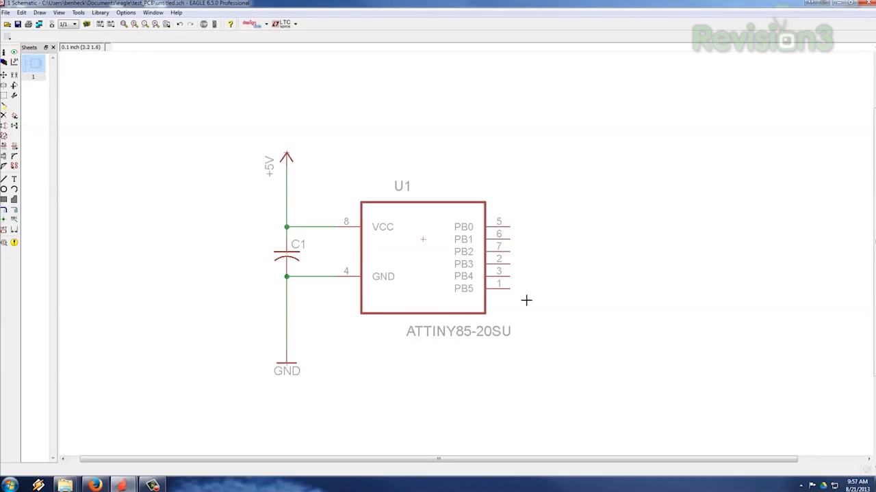
- Draw short net stubs from pins PB0–PB5 and tag them with xref-style labels
left_click(5, 180)
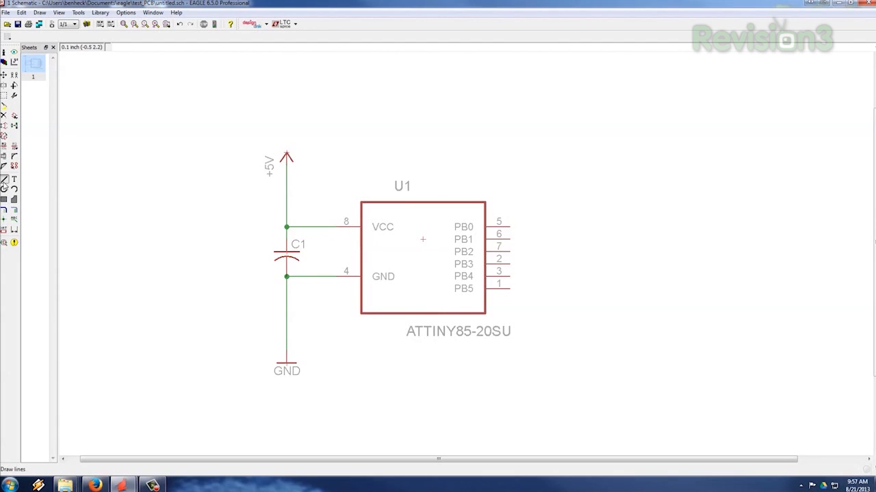
left_click(509, 227)
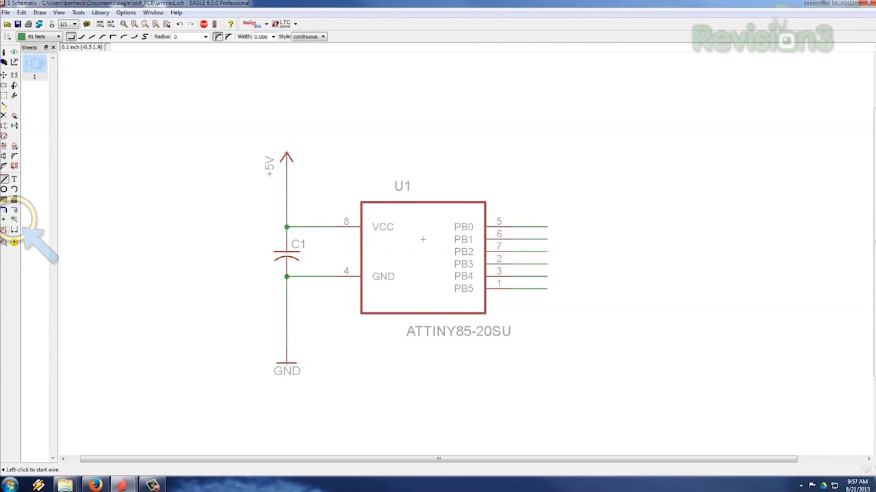
left_click(14, 219)
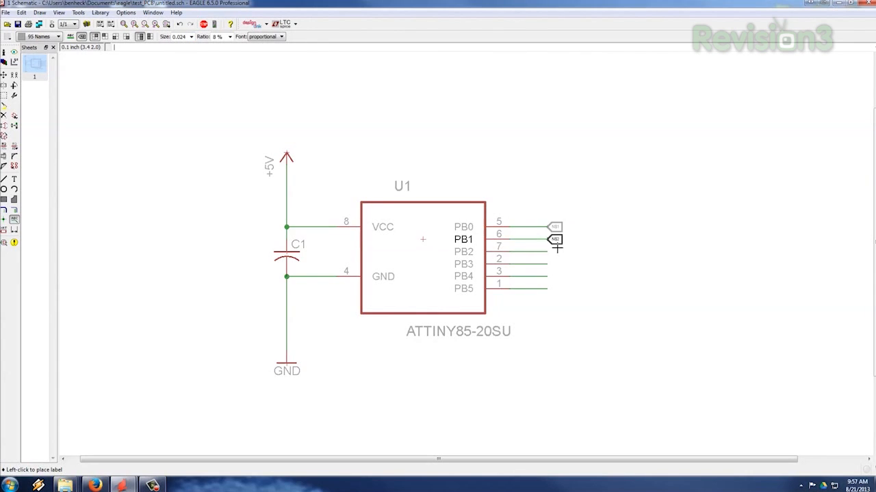
left_click(555, 248)
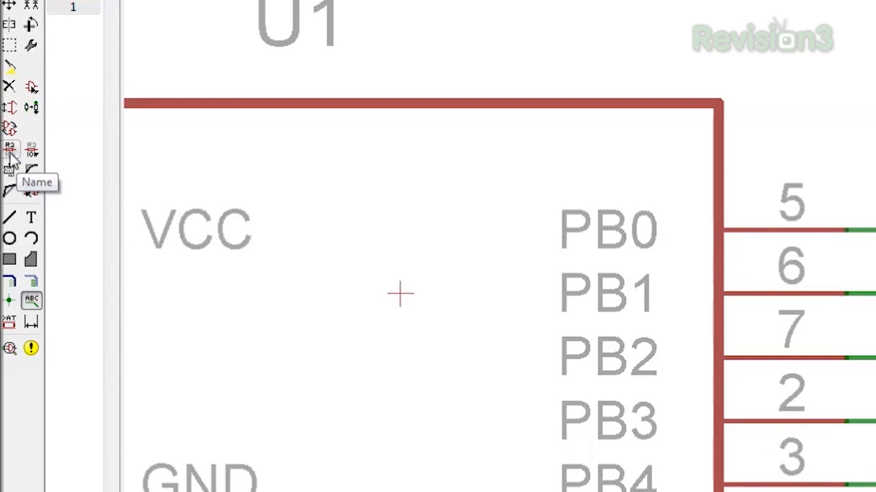
mouse_move(32, 152)
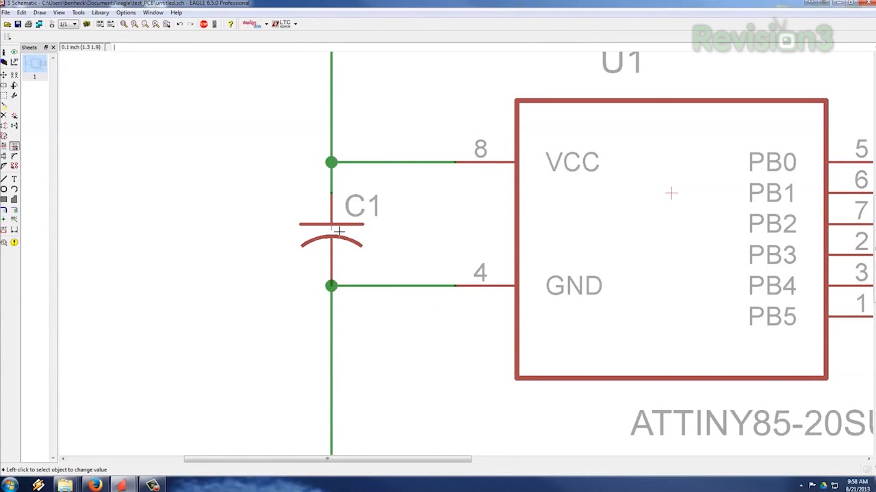
- Set C1's value to 1uf and rename the nets 0 through 4, with PB5's net named RESET
left_click(331, 231)
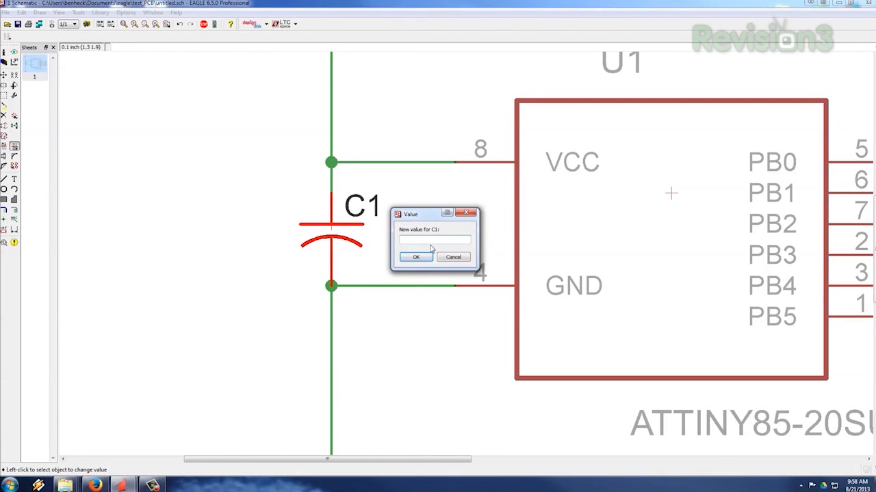
left_click(416, 258)
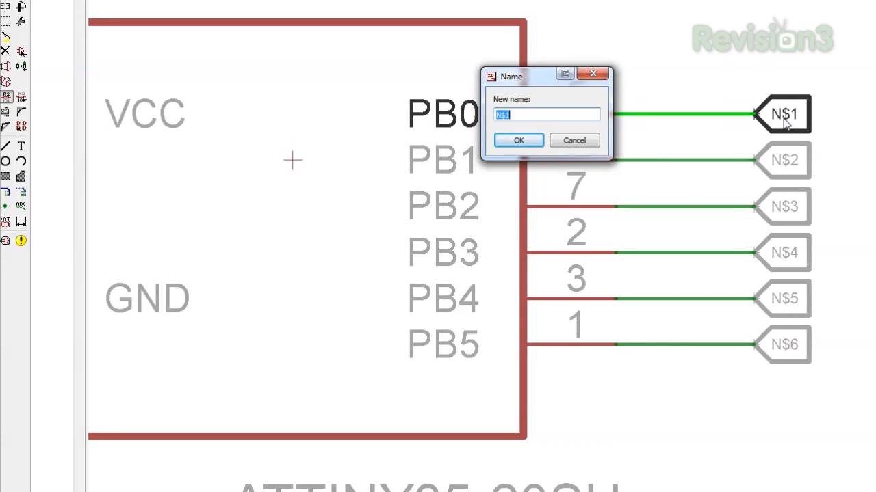
left_click(517, 140)
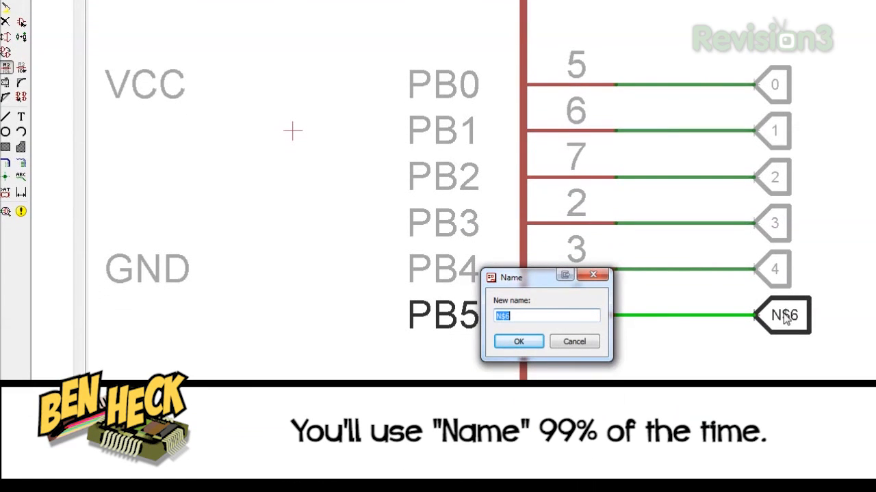
left_click(517, 342)
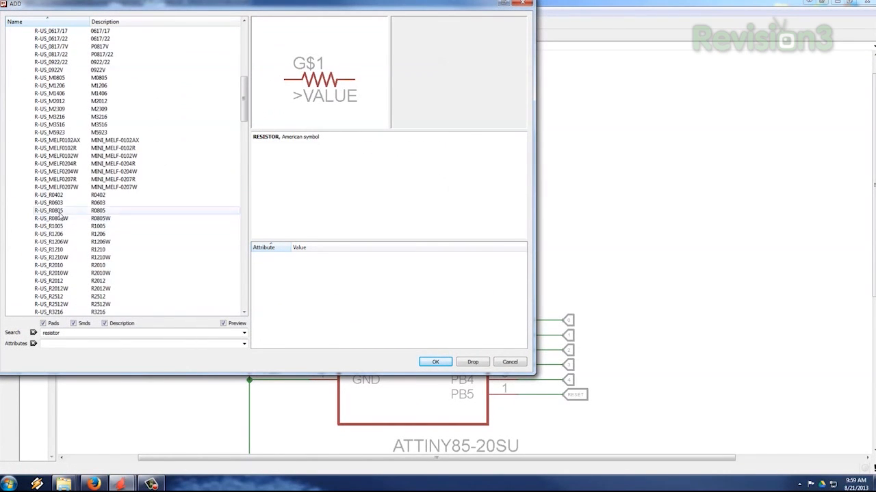
- Add pull-up R1 and switch S1 between +5V and GND, naming their net RESET and joining it to PB5
left_click(435, 361)
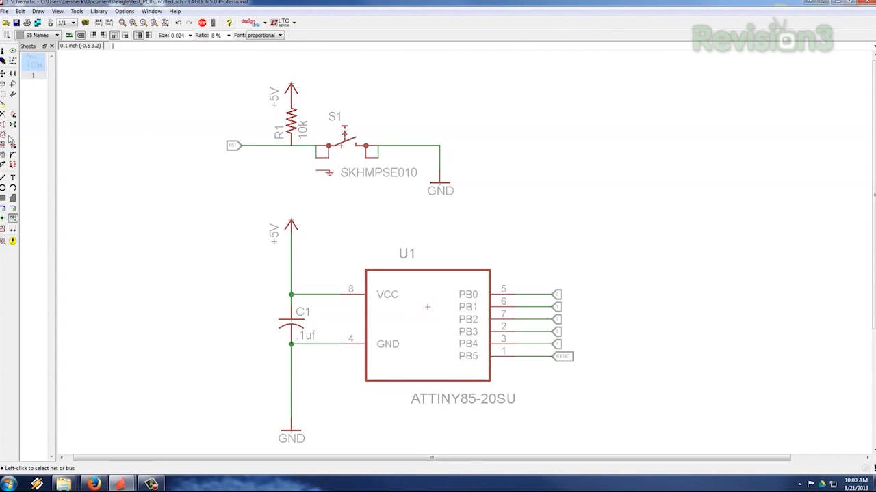
left_click(233, 145)
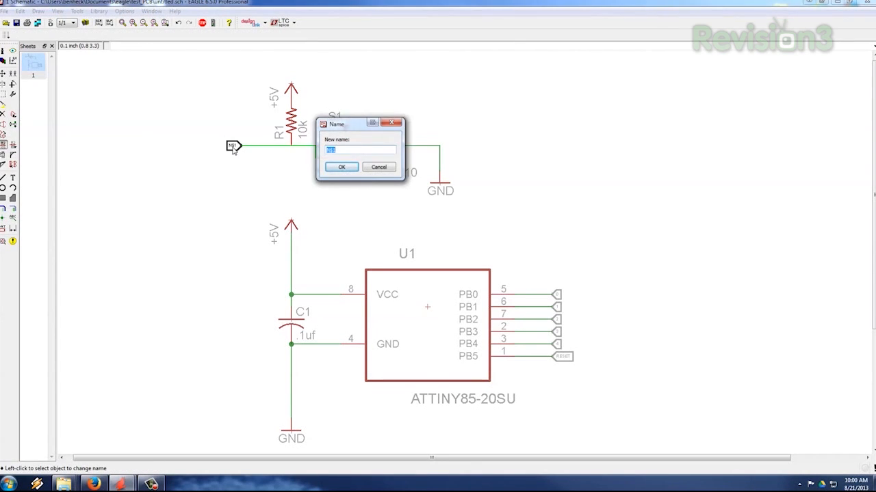
type("RESET")
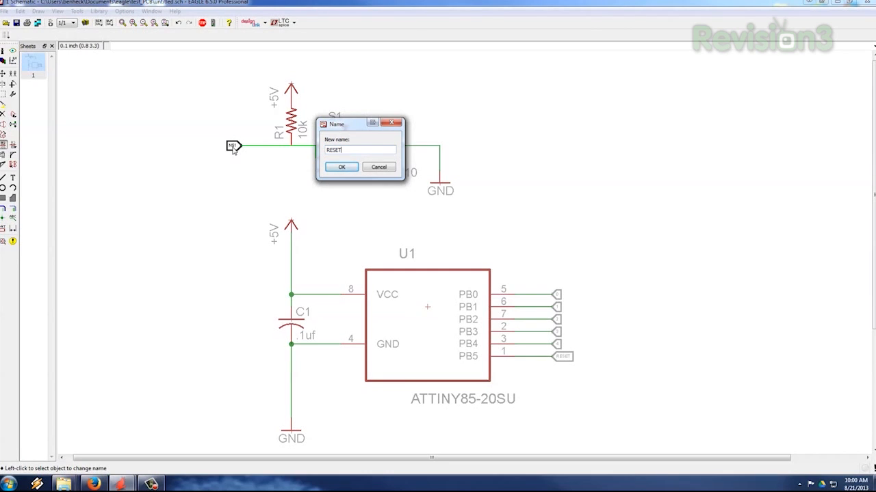
left_click(341, 167)
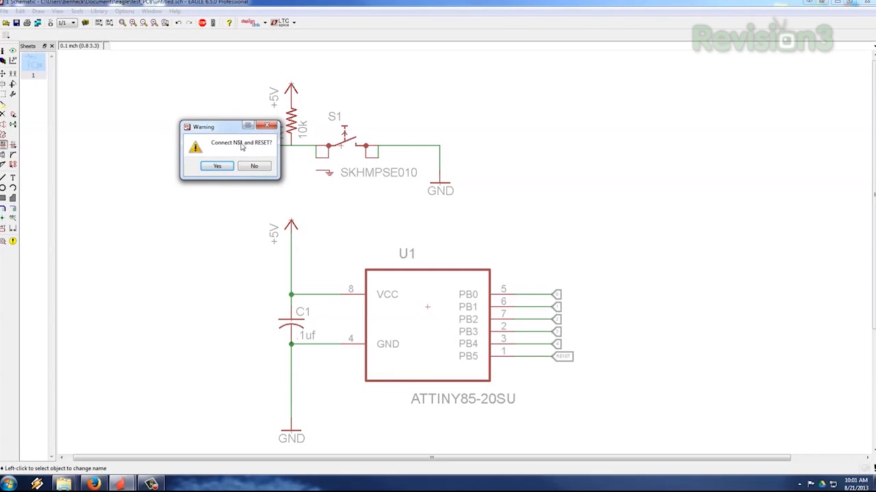
left_click(216, 165)
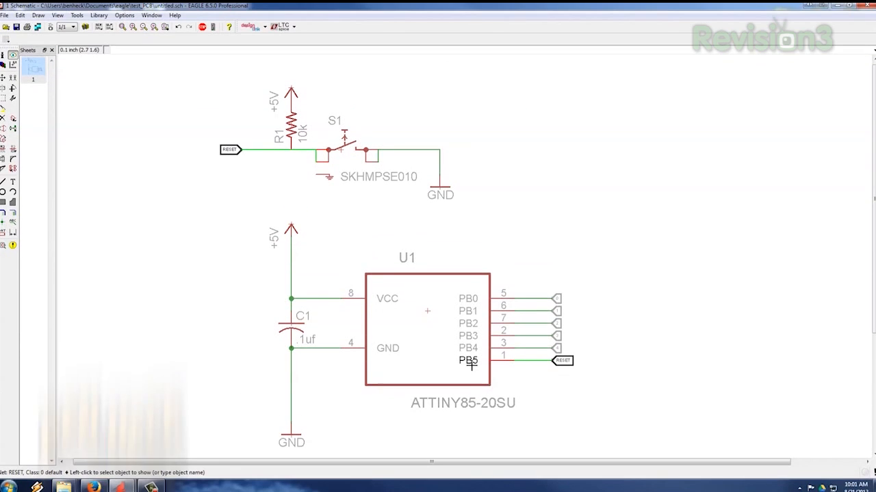
mouse_move(304, 225)
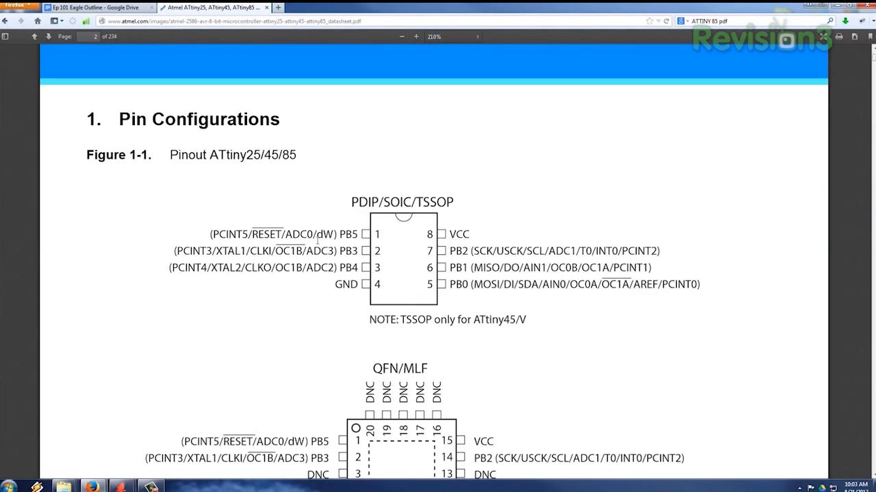
mouse_move(504, 235)
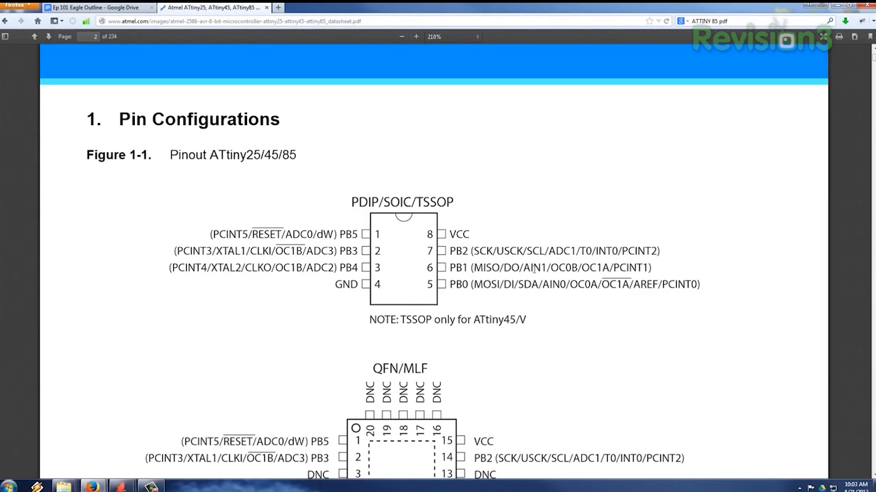
mouse_move(493, 283)
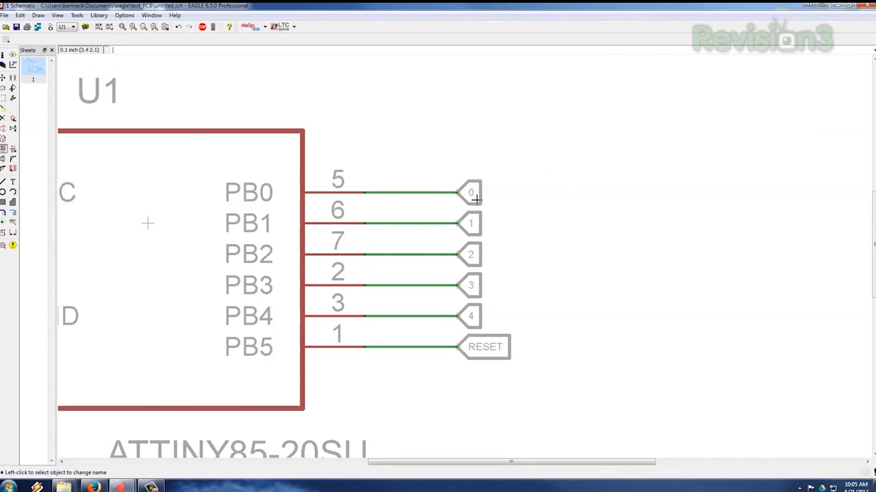
- Place an MA03-2 six-pin header SV1 and name its nets RESET, MOSI/0 and SCK/2, joining the chip's nets
left_click(471, 192)
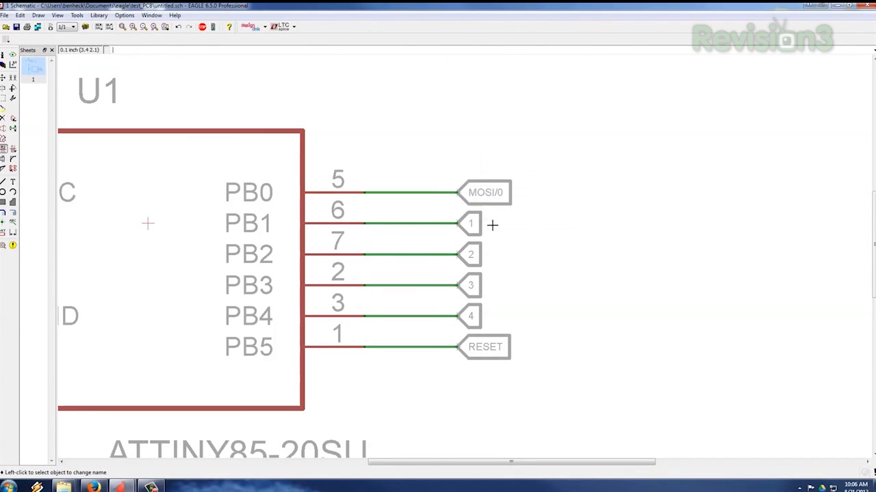
left_click(470, 255)
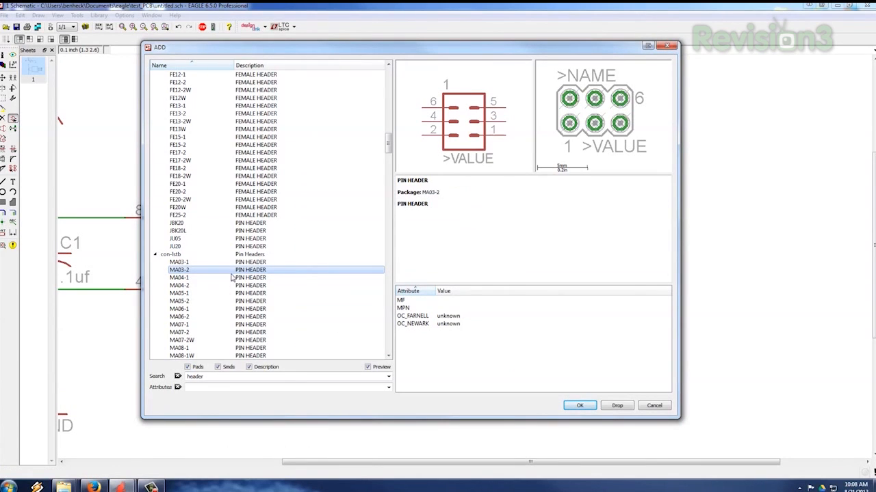
left_click(579, 405)
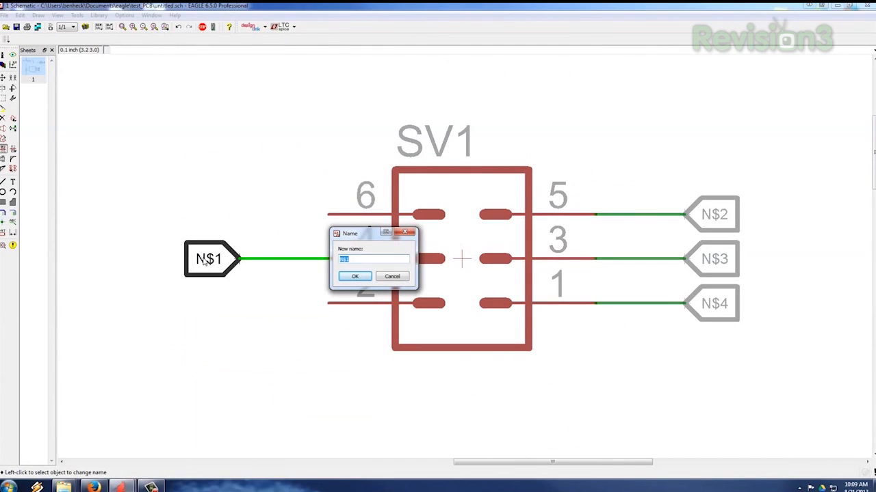
left_click(354, 277)
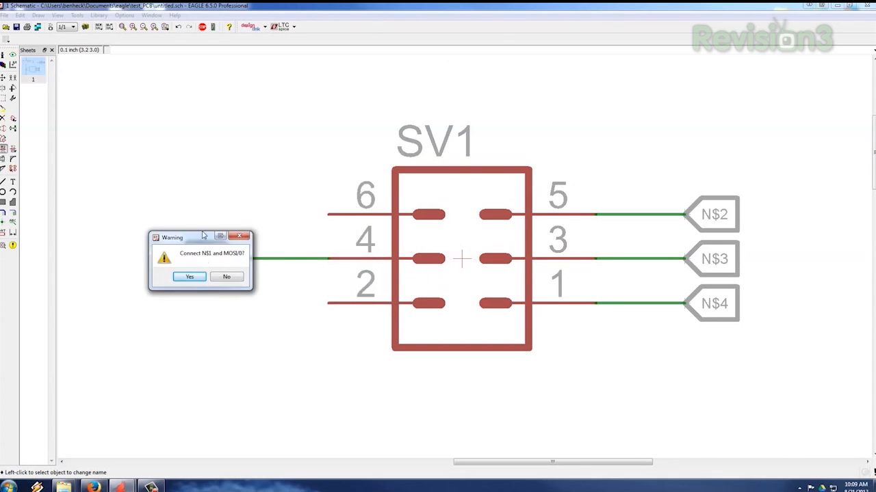
left_click(189, 276)
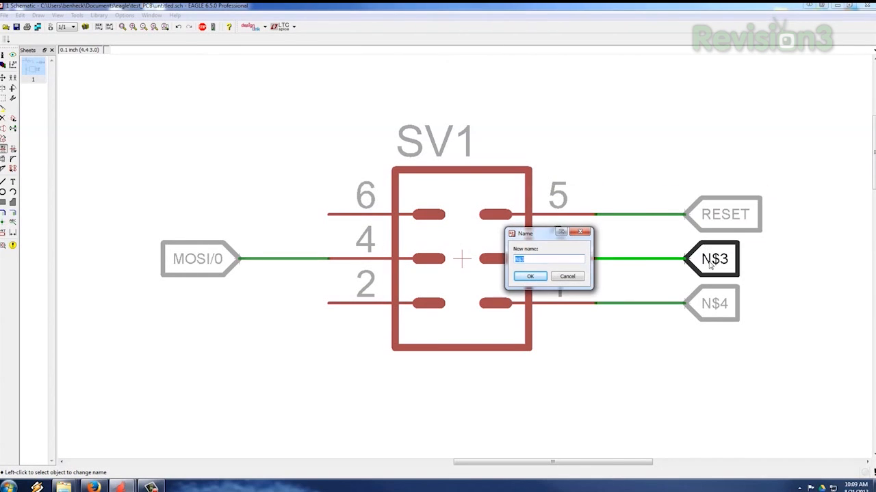
left_click(530, 276)
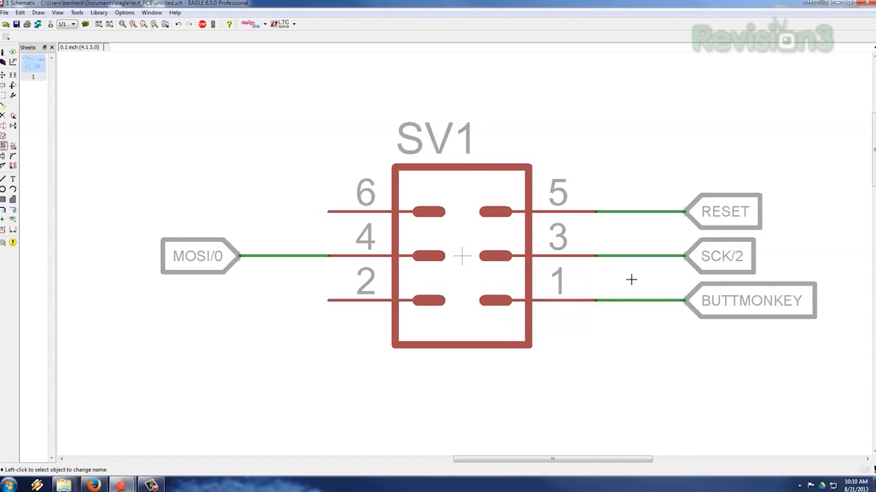
mouse_move(730, 310)
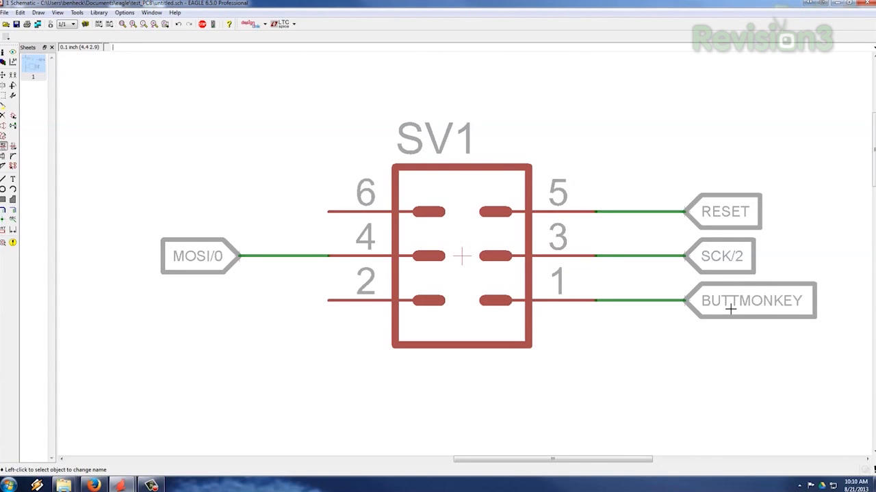
- Rename the BUTTMONKEY net to MISO/1 on the header
left_click(749, 301)
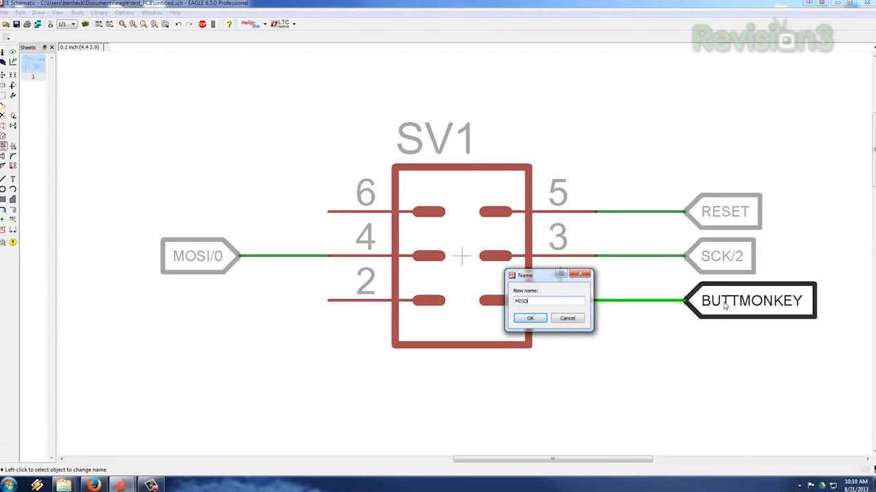
type("/")
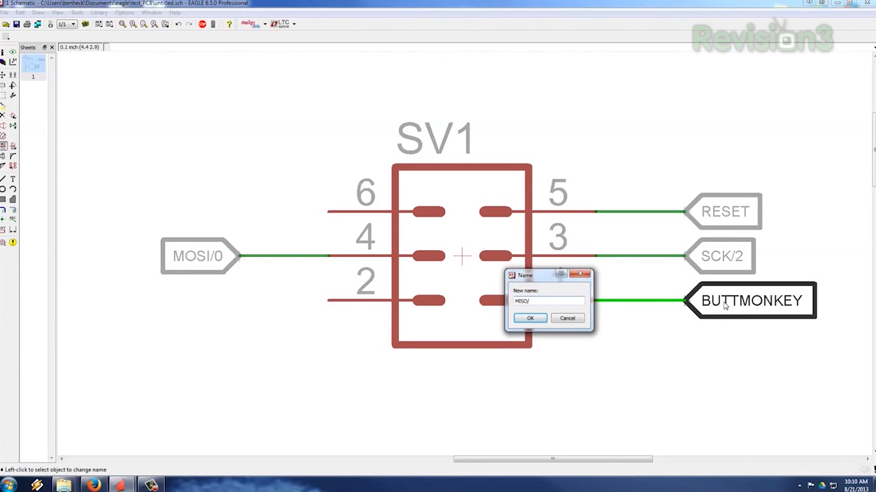
left_click(530, 317)
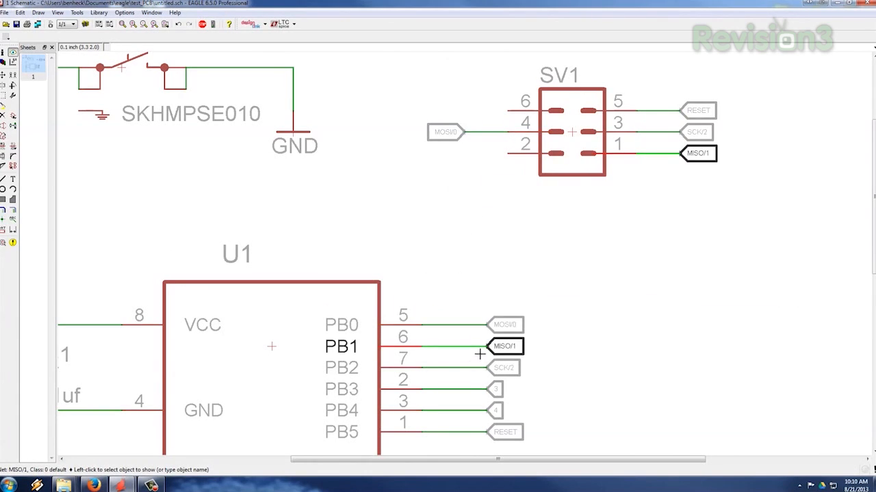
- Tie SV1 to +5V and GND, add an MA05-2 I/O header with named nets and a two-pin power connector X1
left_click(503, 367)
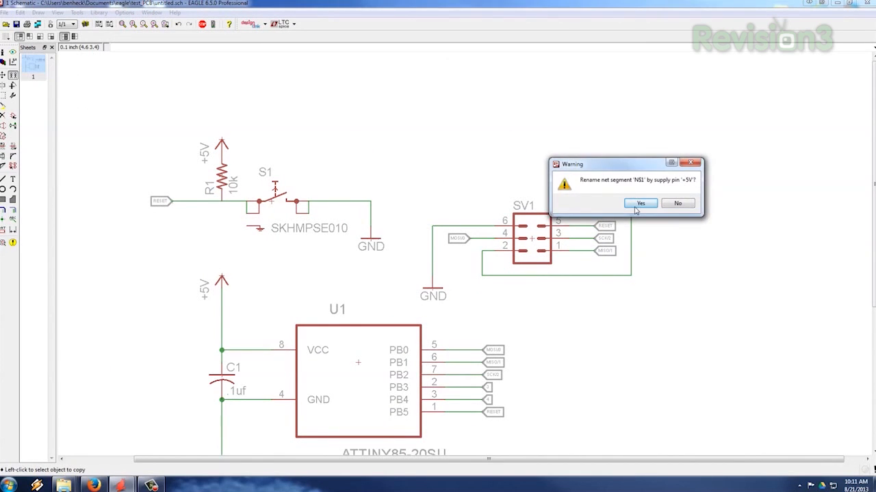
left_click(640, 202)
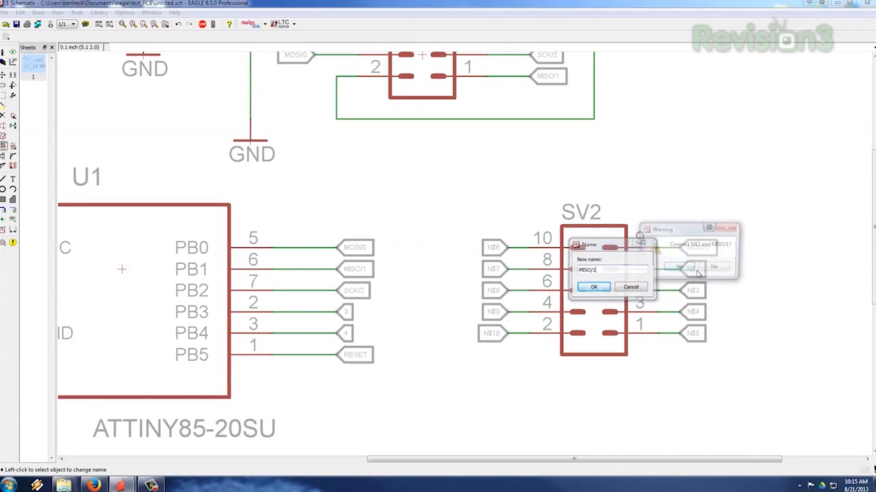
left_click(679, 267)
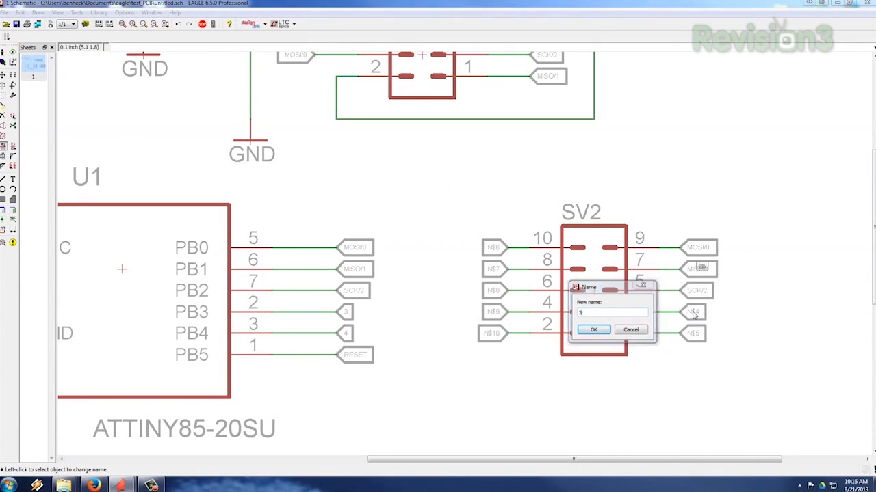
left_click(593, 329)
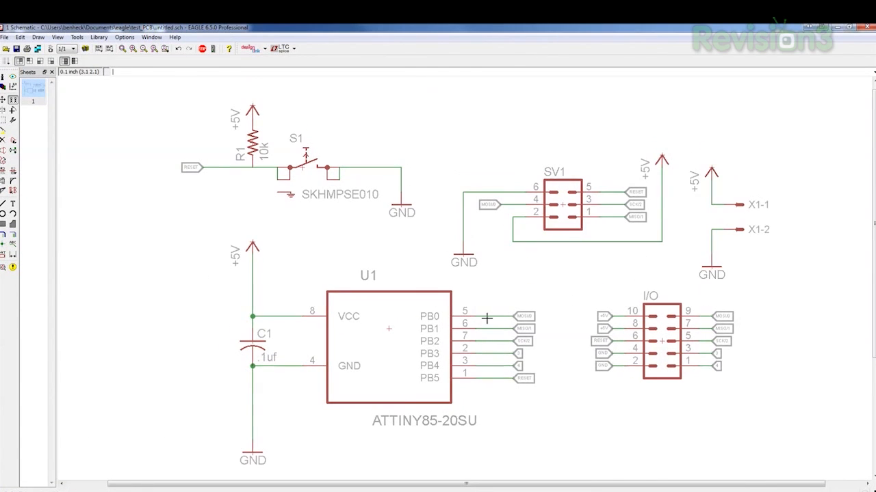
mouse_move(389, 246)
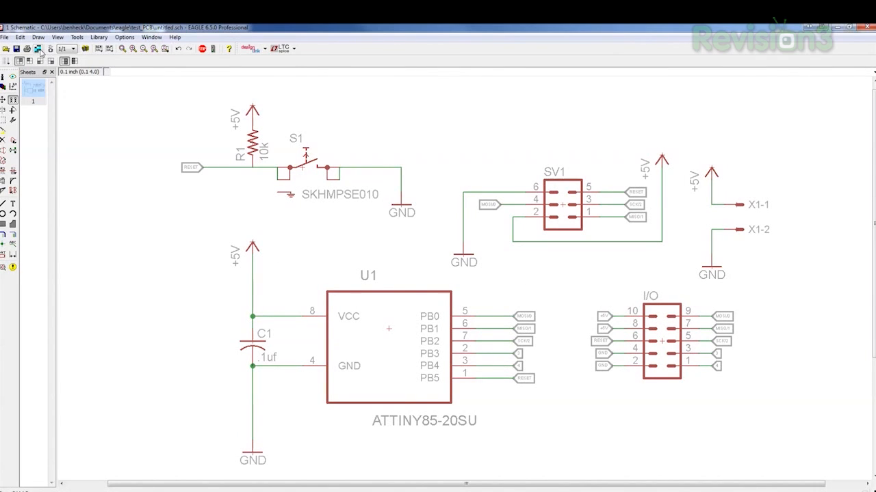
left_click(39, 49)
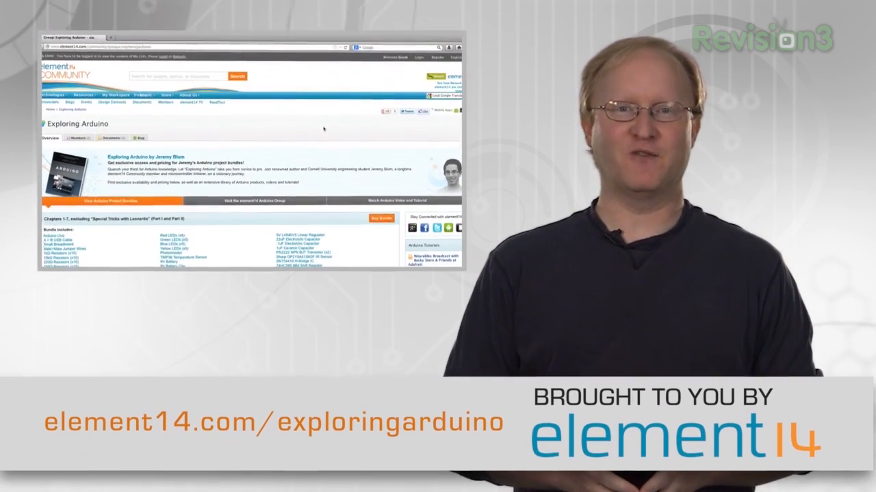
scroll("down", 3)
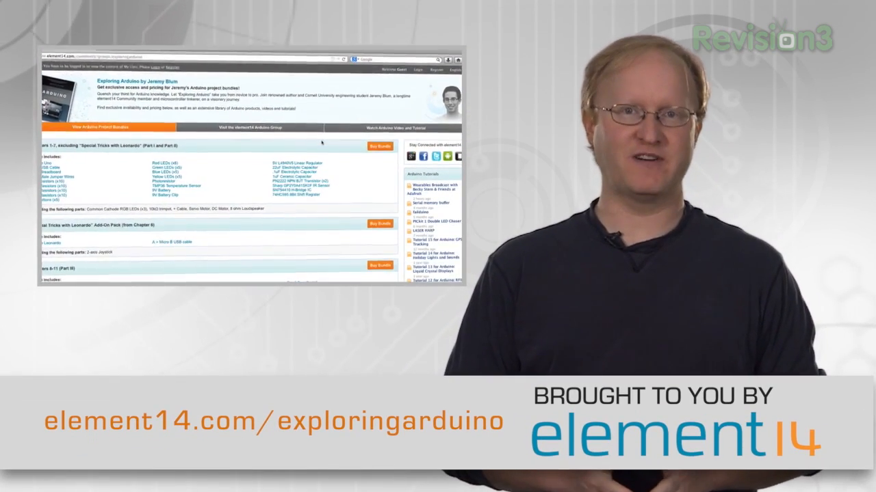
scroll("down", 3)
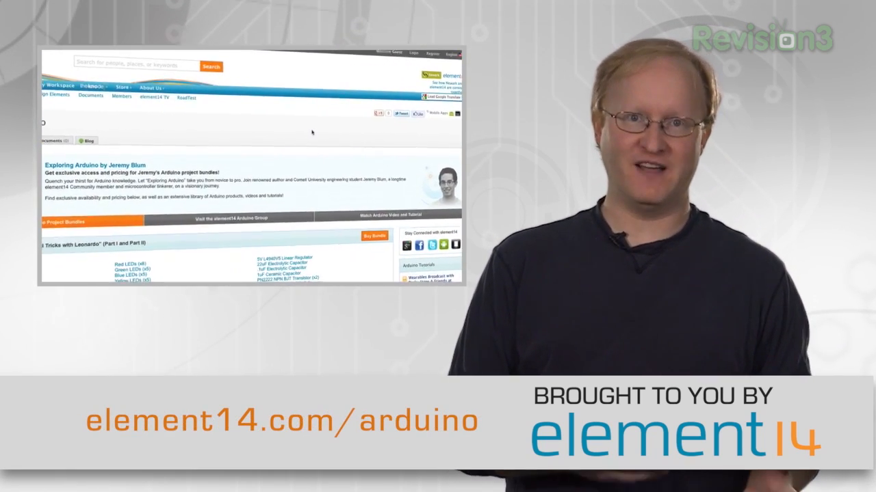
scroll("down", 3)
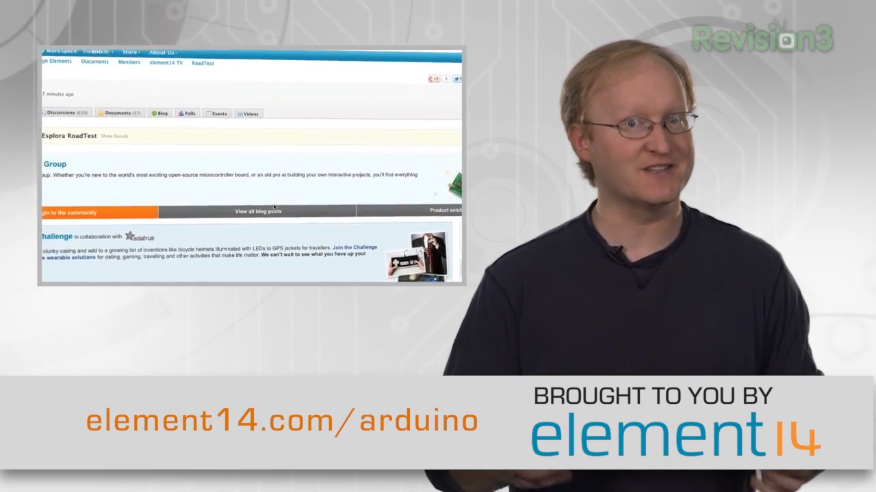
scroll("up", 3)
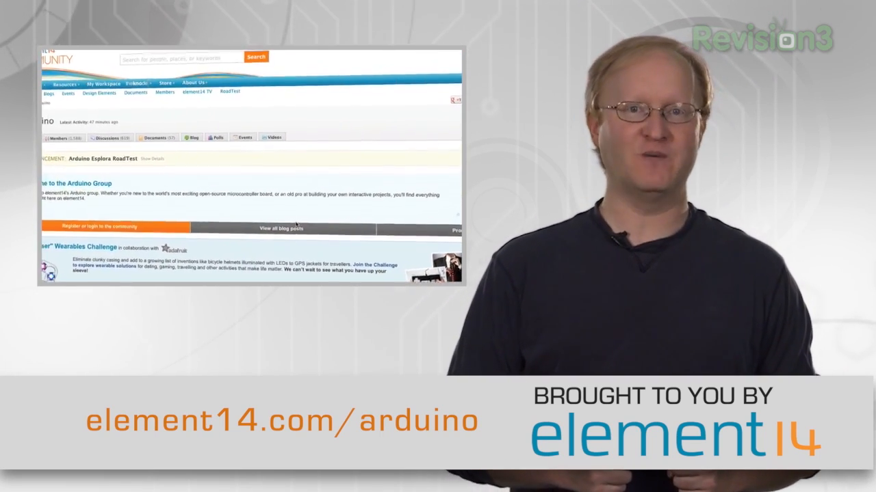